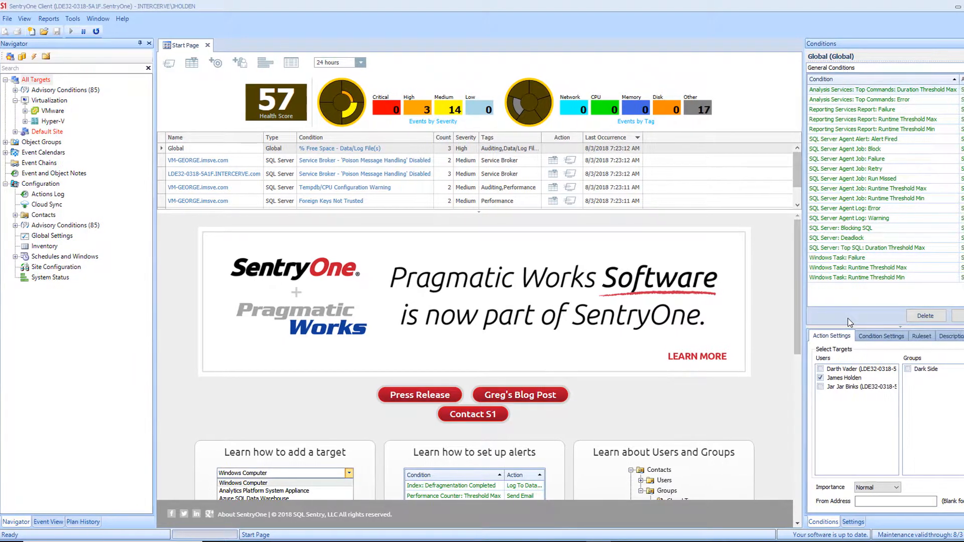
- Add an action for the global conditions and expand SQL Server Agent Job: Started
click(937, 315)
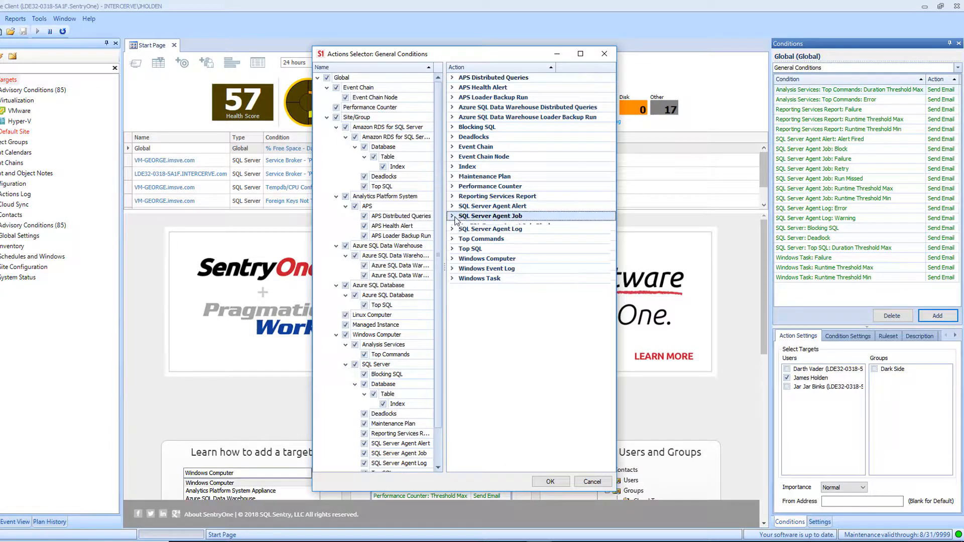
click(453, 215)
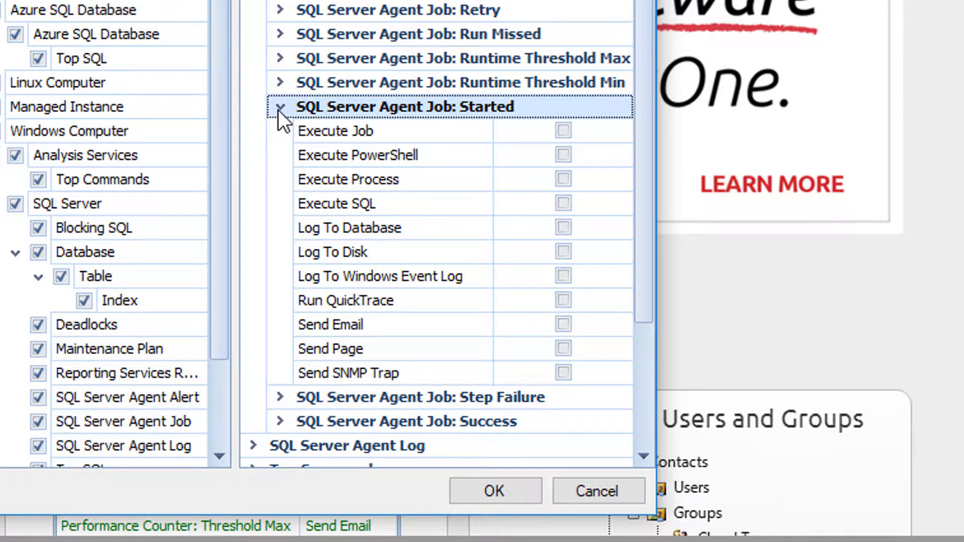
click(335, 131)
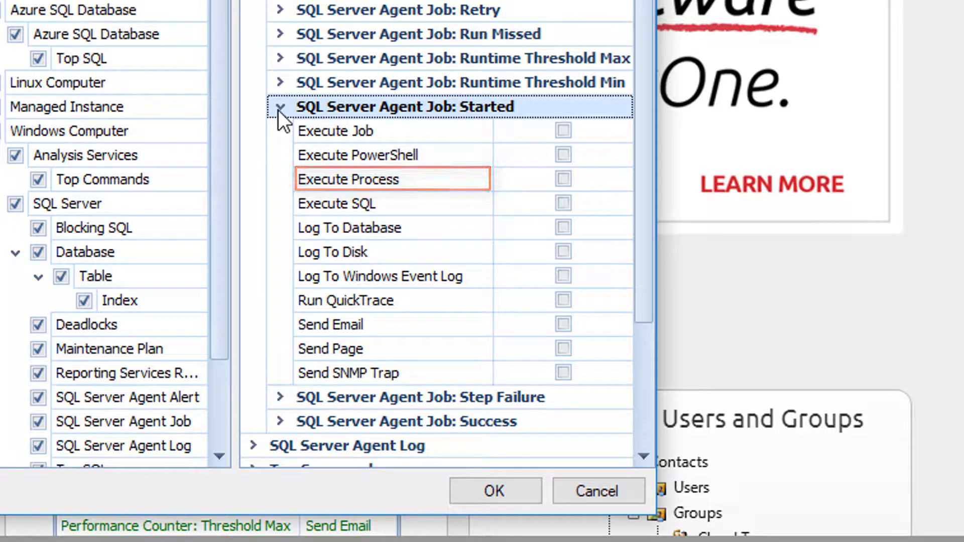
click(337, 204)
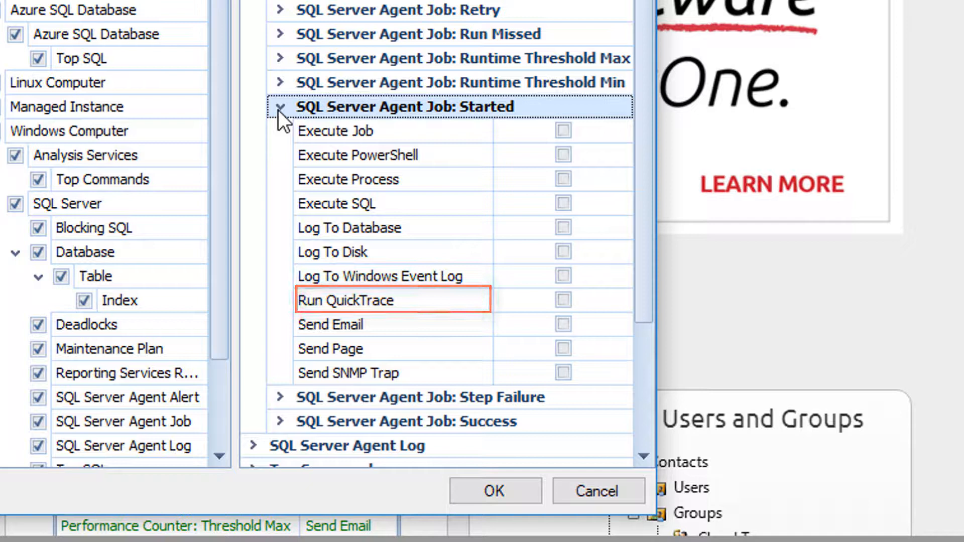
click(330, 324)
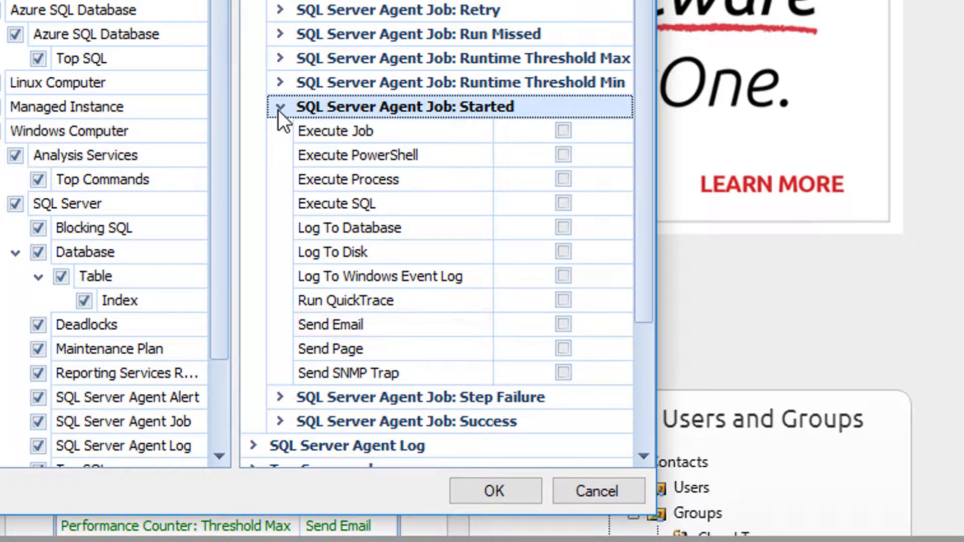
click(329, 348)
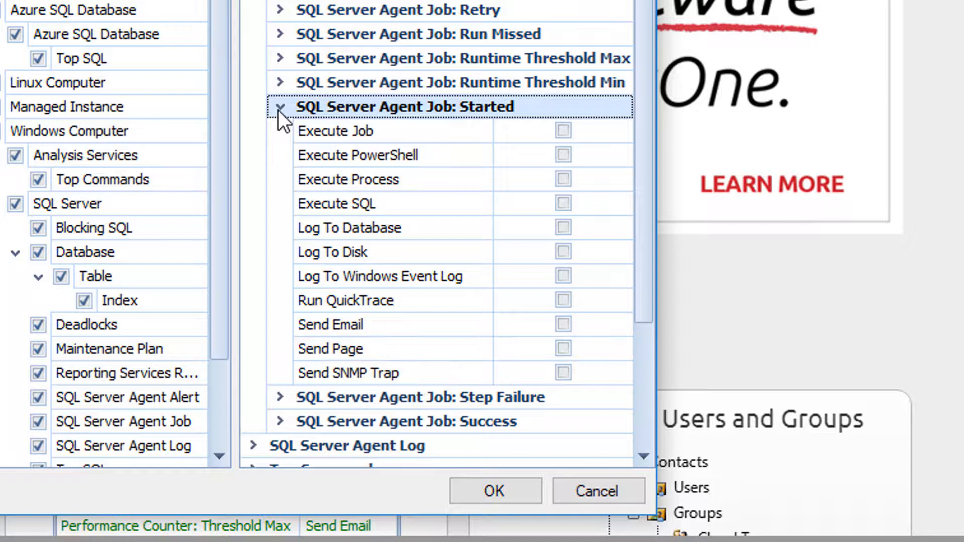
click(348, 373)
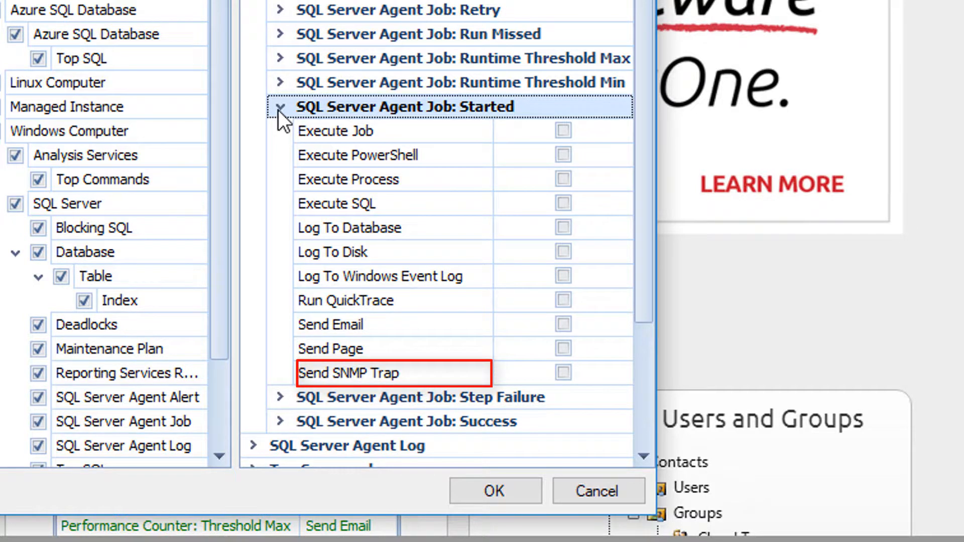